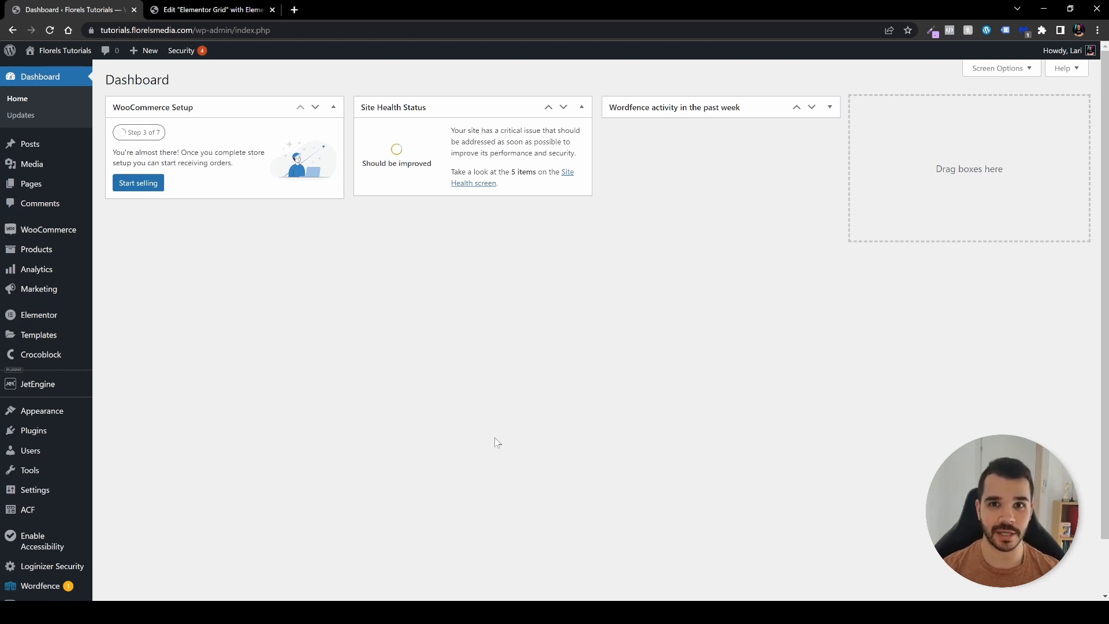
mouse_move(438, 419)
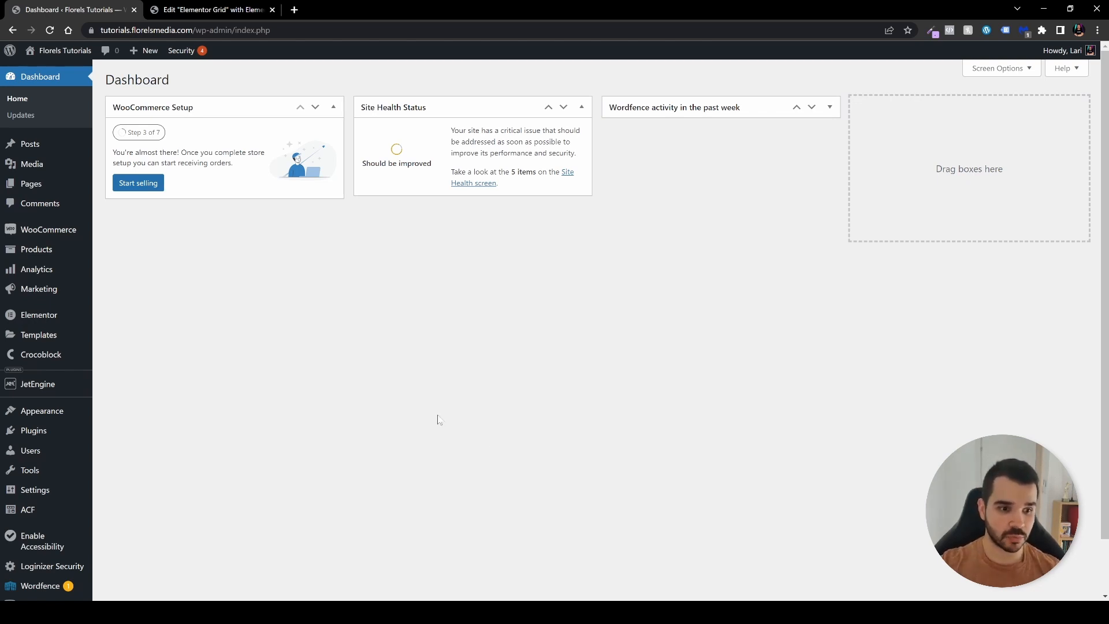
mouse_move(39, 383)
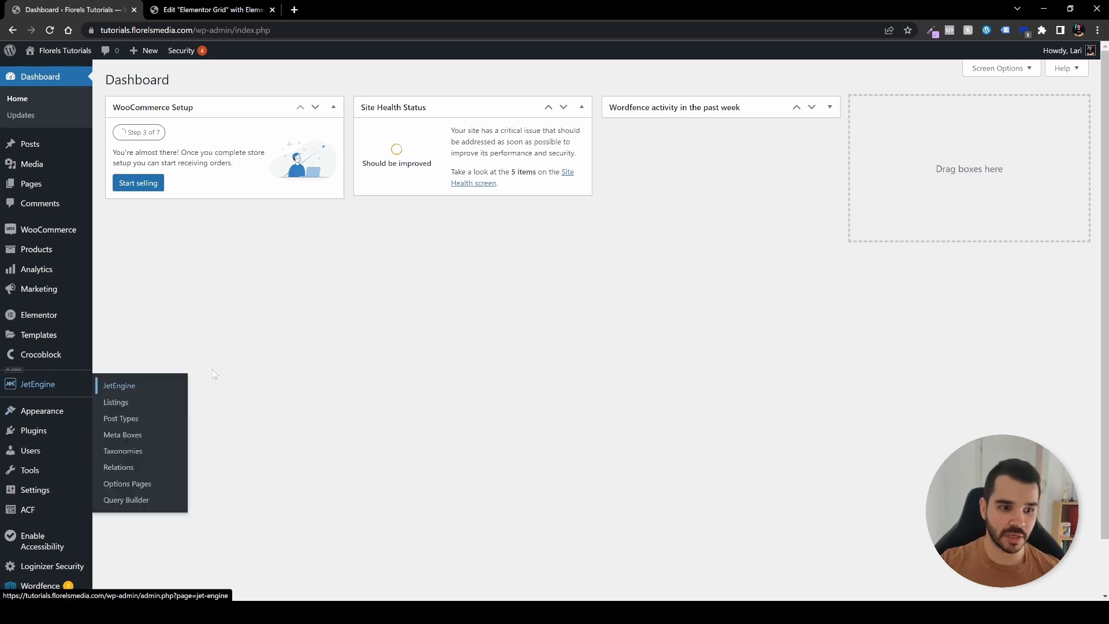
mouse_move(276, 359)
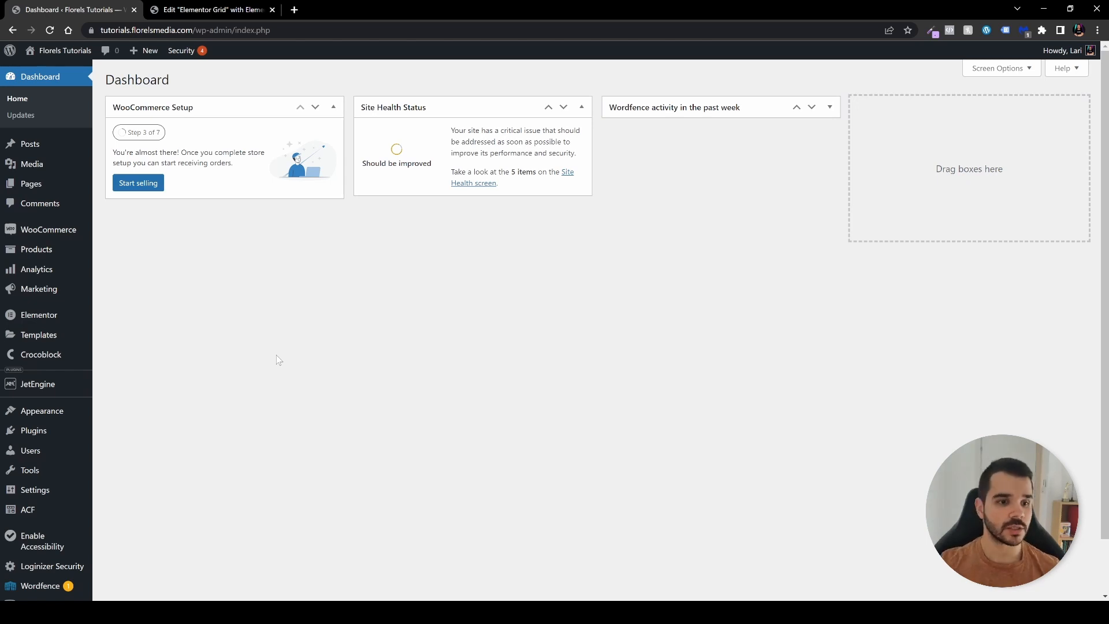
mouse_move(244, 232)
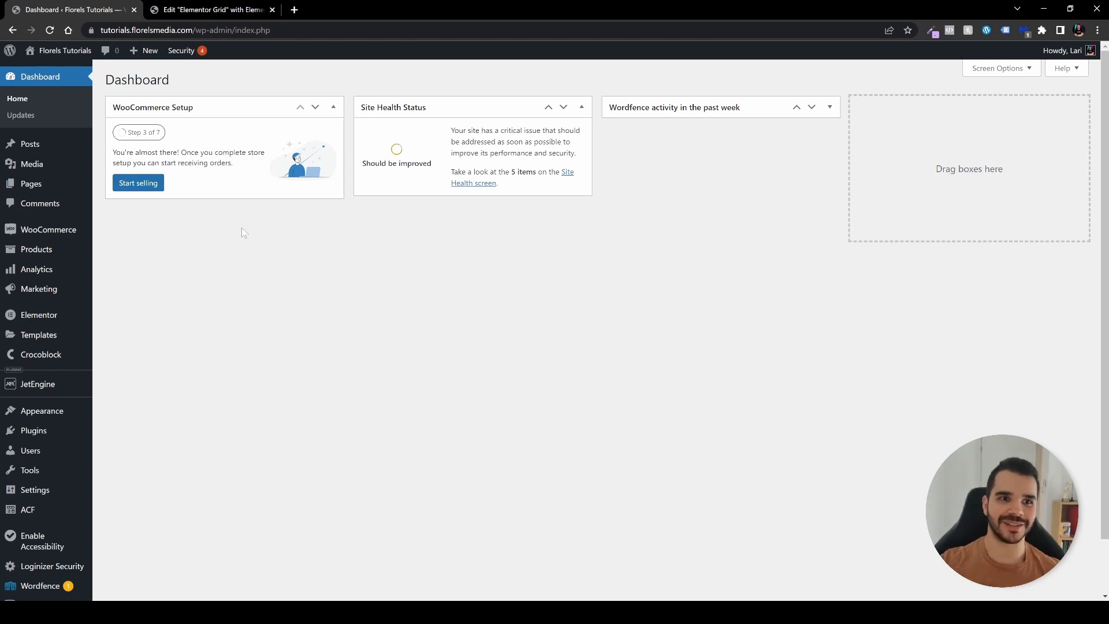
Preview the Elementor Grid page and scroll through the products down to Hoodie with Zipper.
left_click(212, 9)
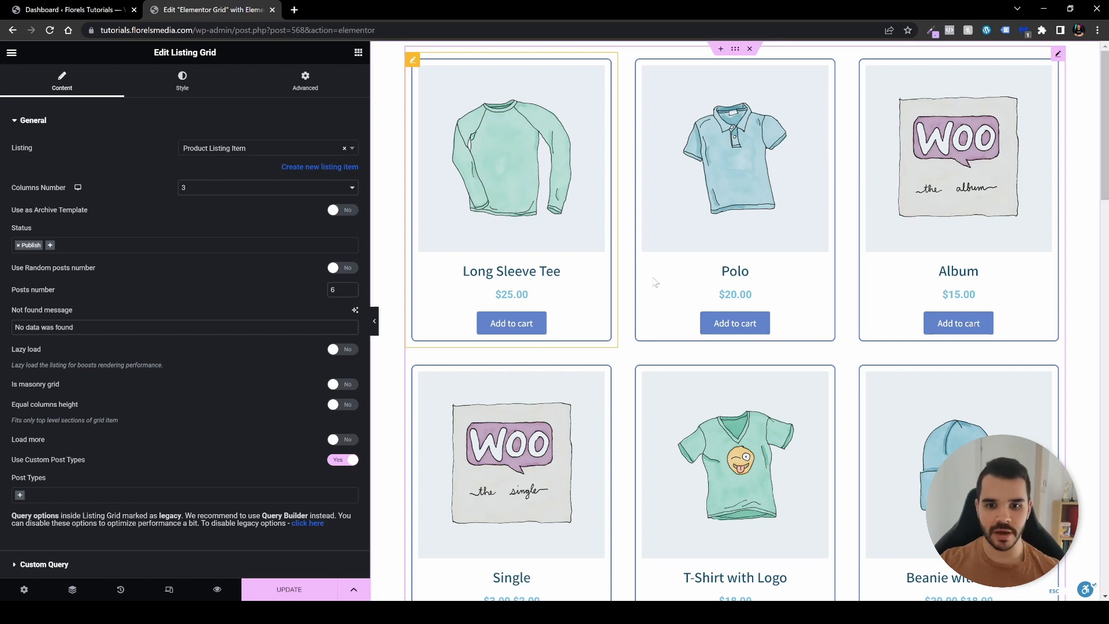
mouse_move(630, 342)
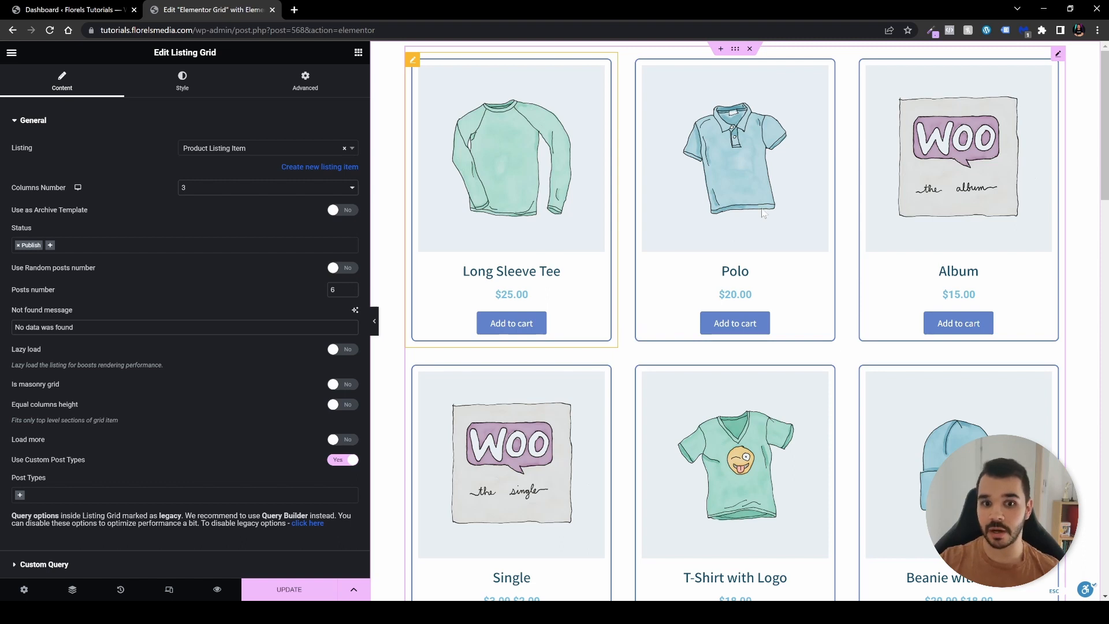
mouse_move(633, 321)
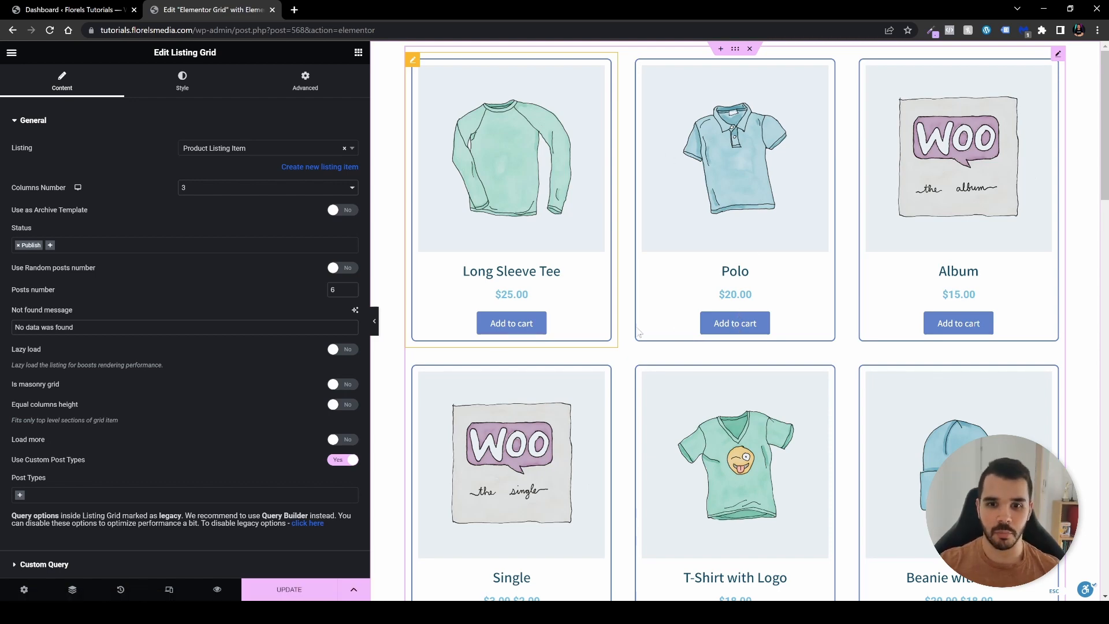
scroll("down", 3)
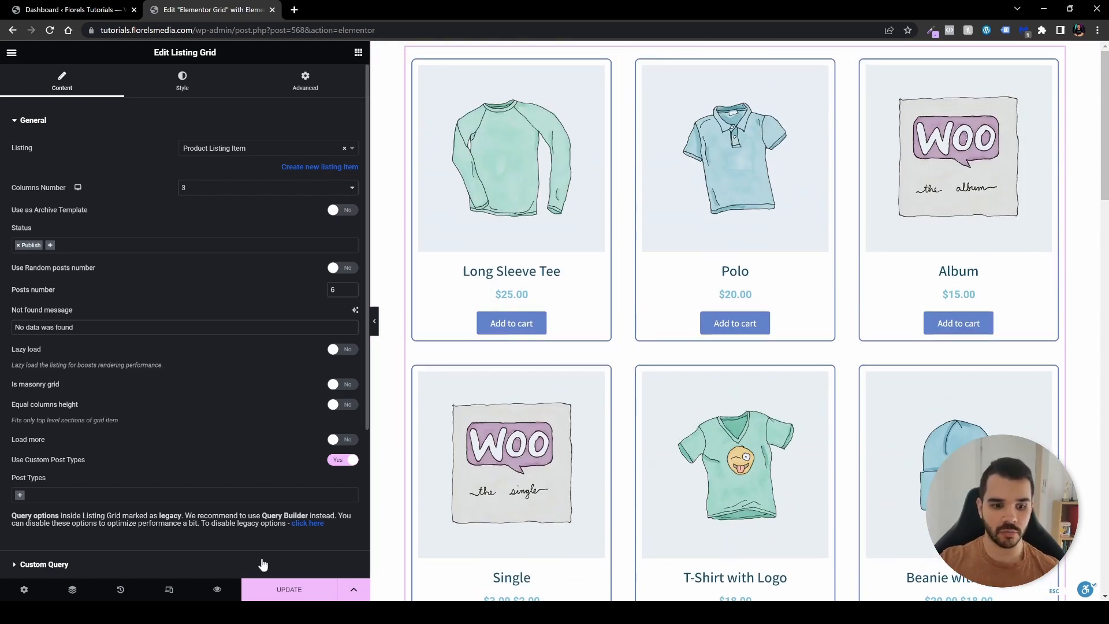
mouse_move(217, 590)
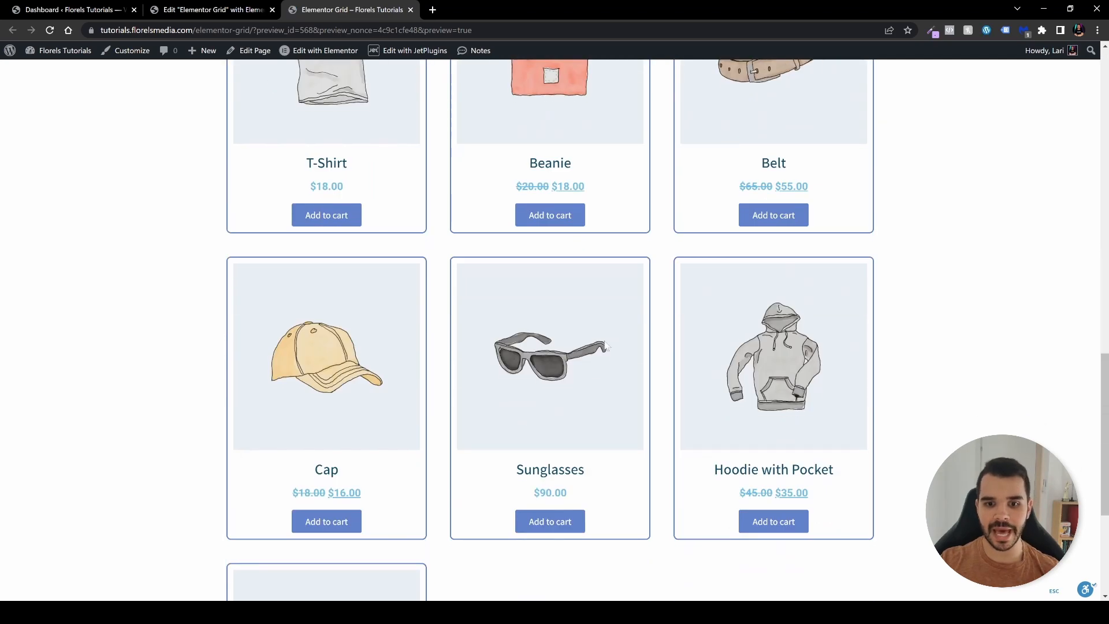
scroll("down", 3)
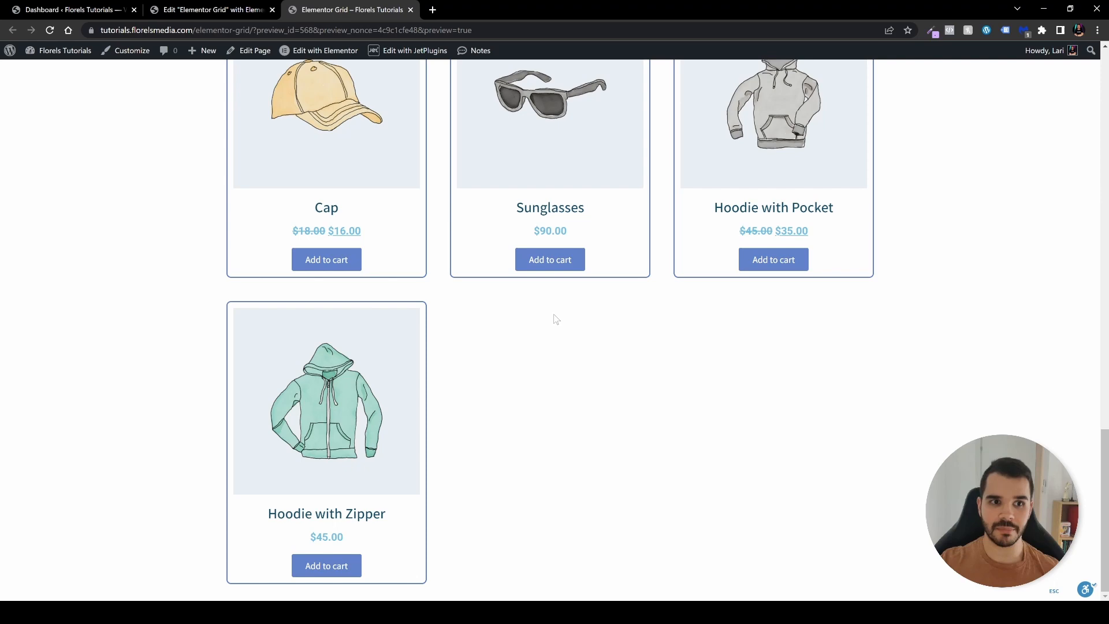
Center-align the new 'Click here' button below the listing grid and view its Style settings.
left_click(211, 10)
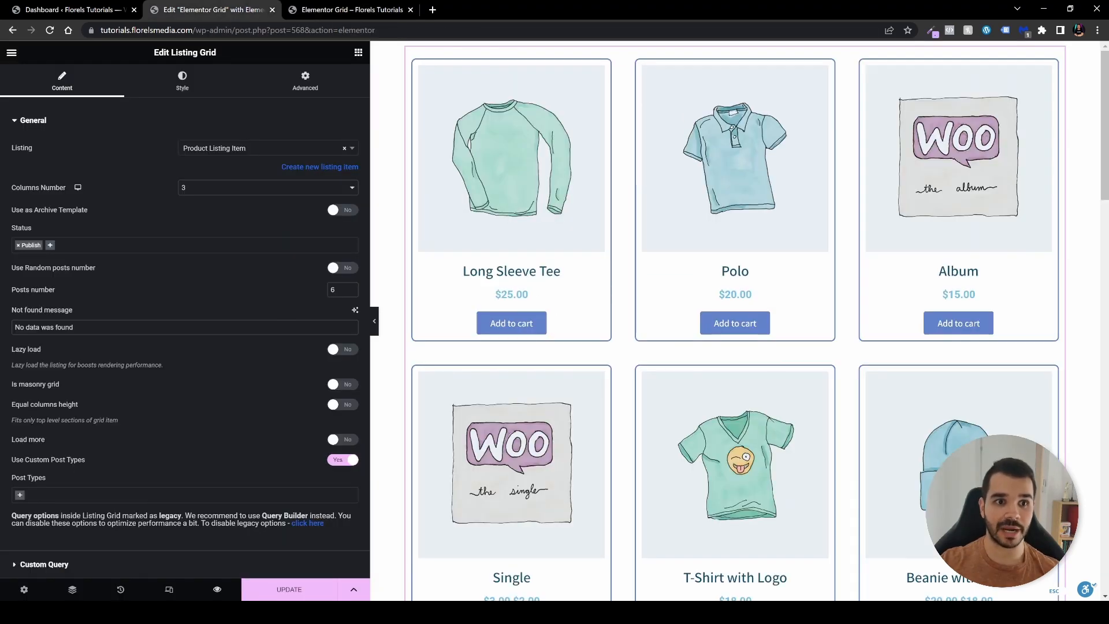
scroll("down", 3)
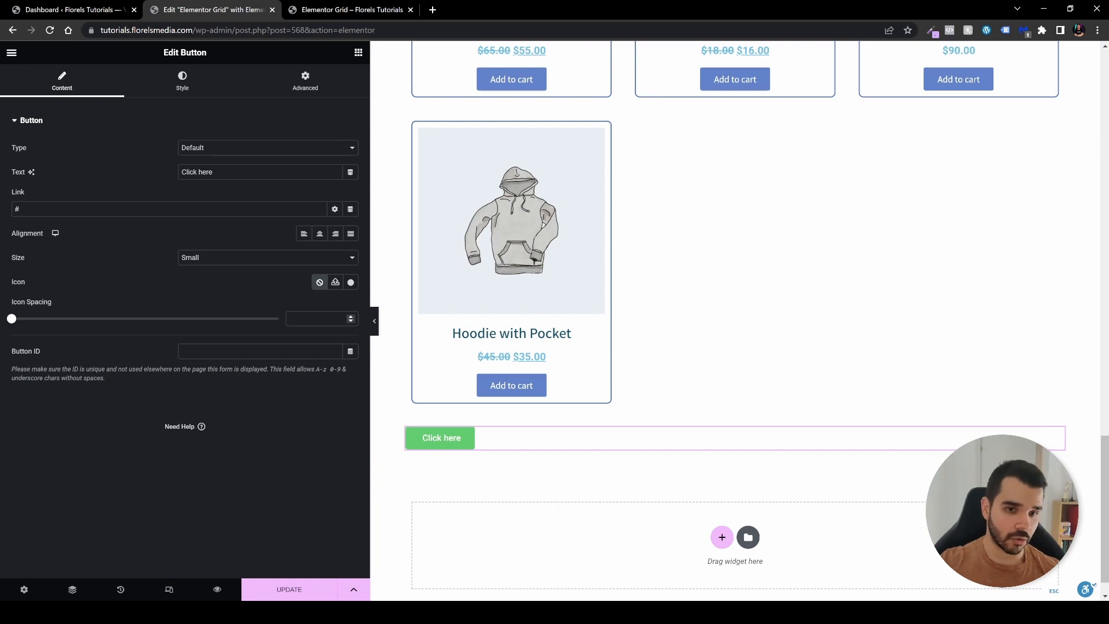
left_click(318, 233)
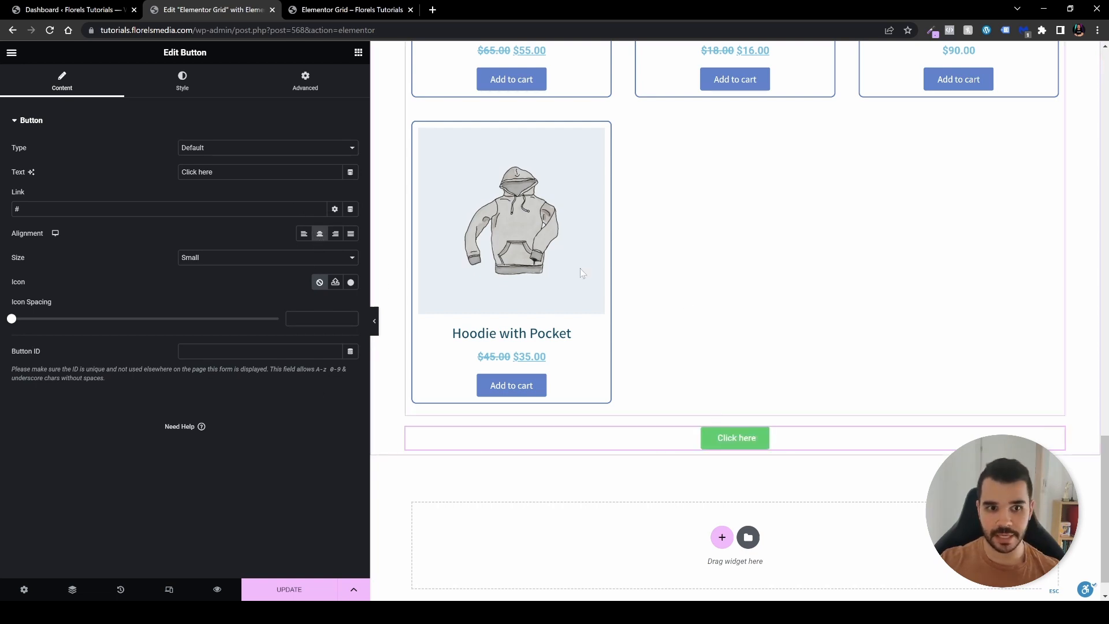
left_click(182, 80)
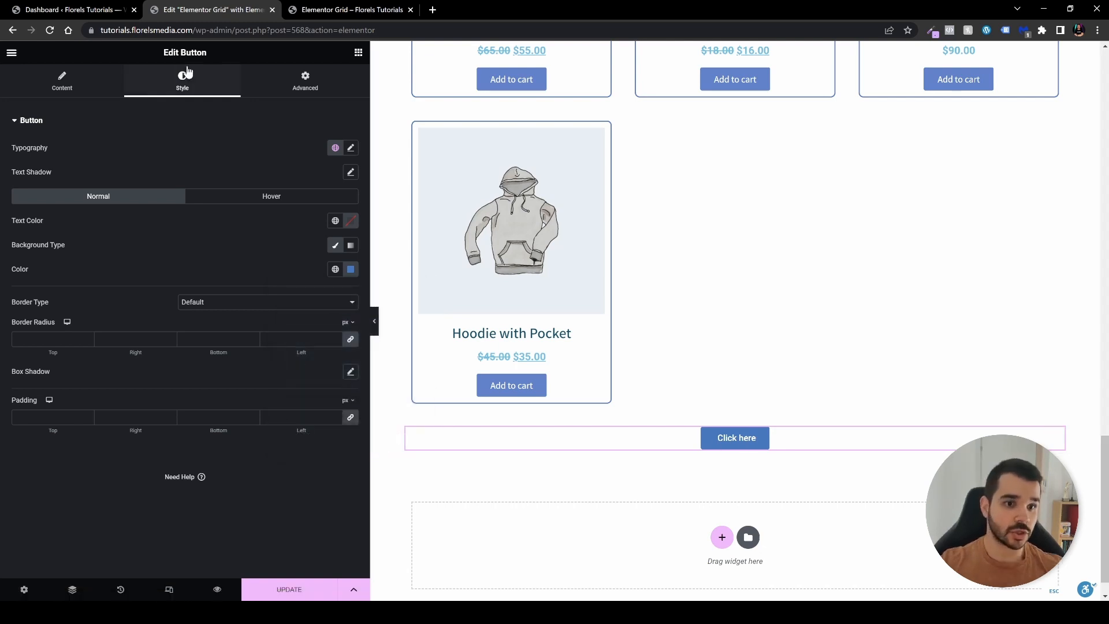
Change the button text to 'Load More Products' and begin its custom ID with 'load_'.
left_click(62, 80)
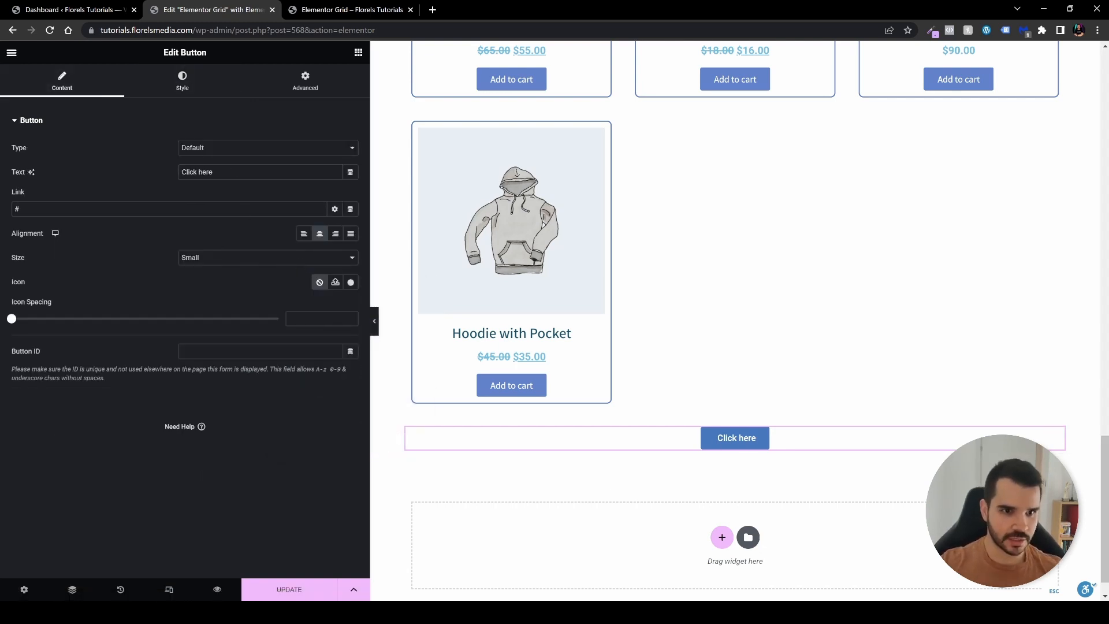
type("Load More Product")
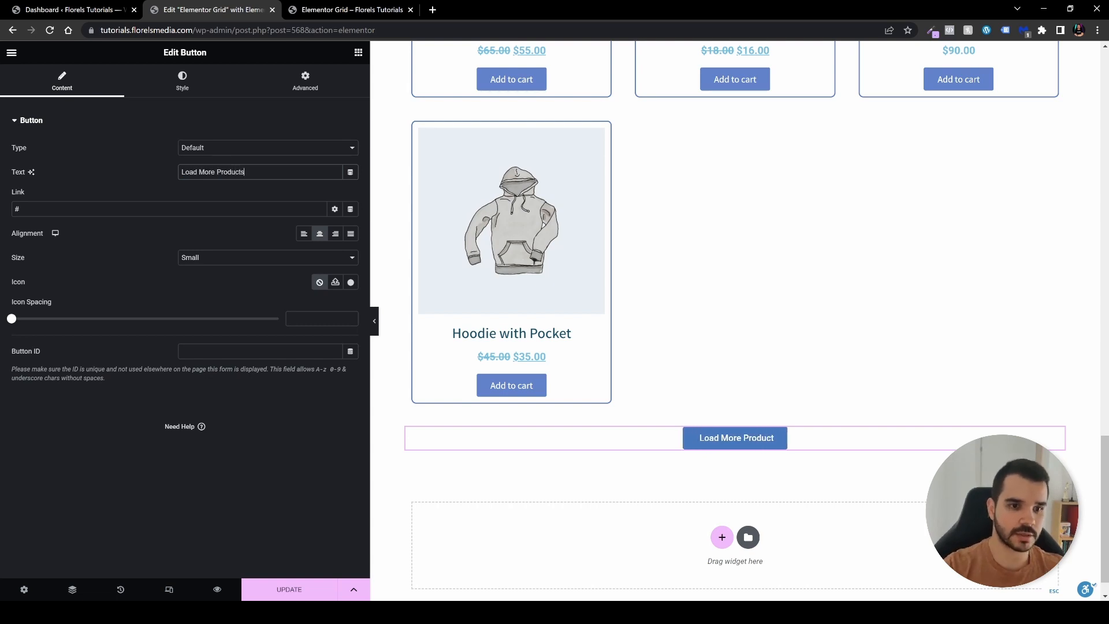
type("s")
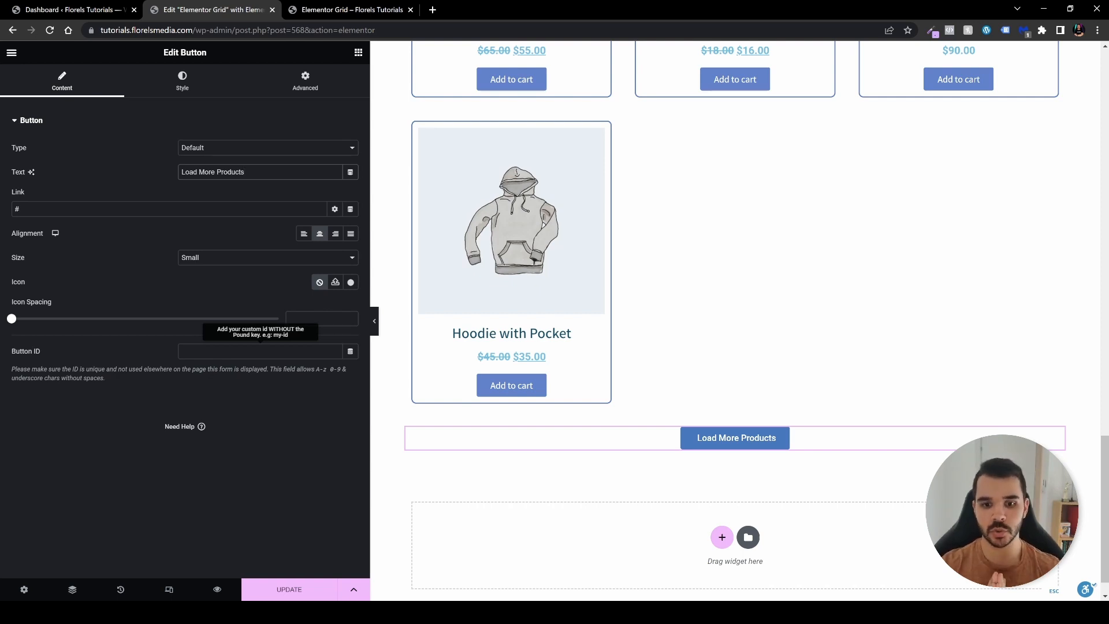
left_click(260, 171)
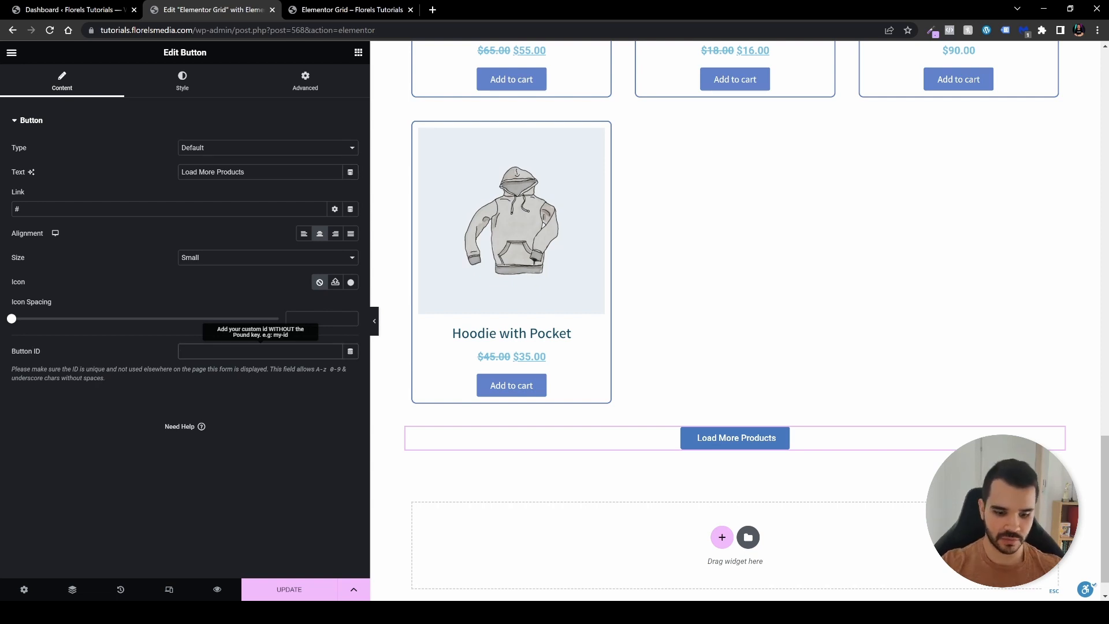
type("load_")
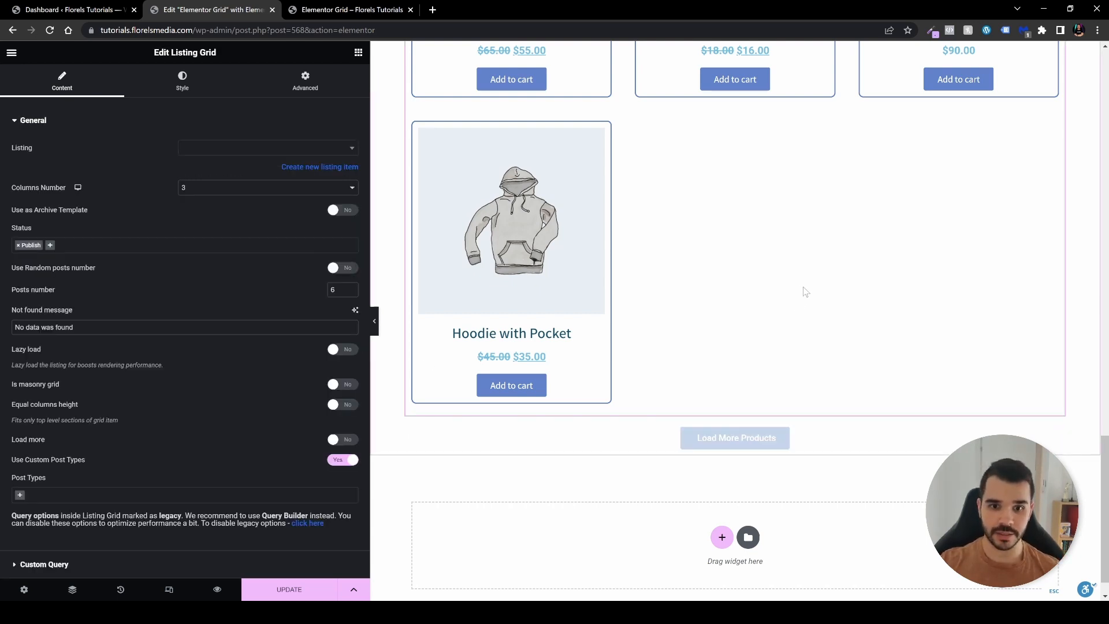
Enable Load more by click on the listing grid with element ID load_more_products.
left_click(267, 148)
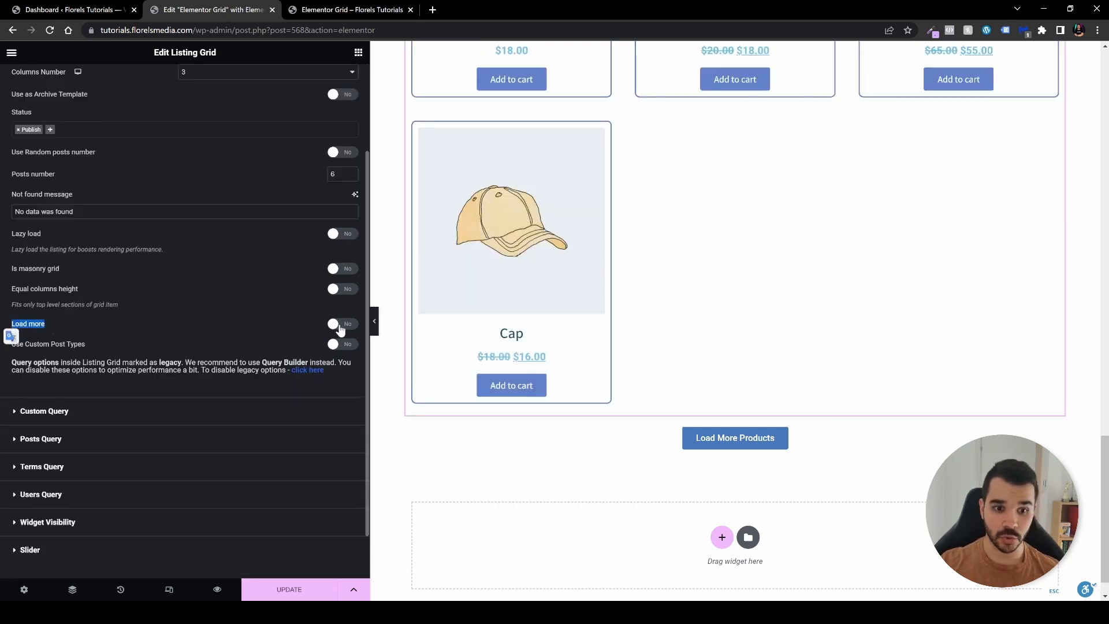
left_click(341, 324)
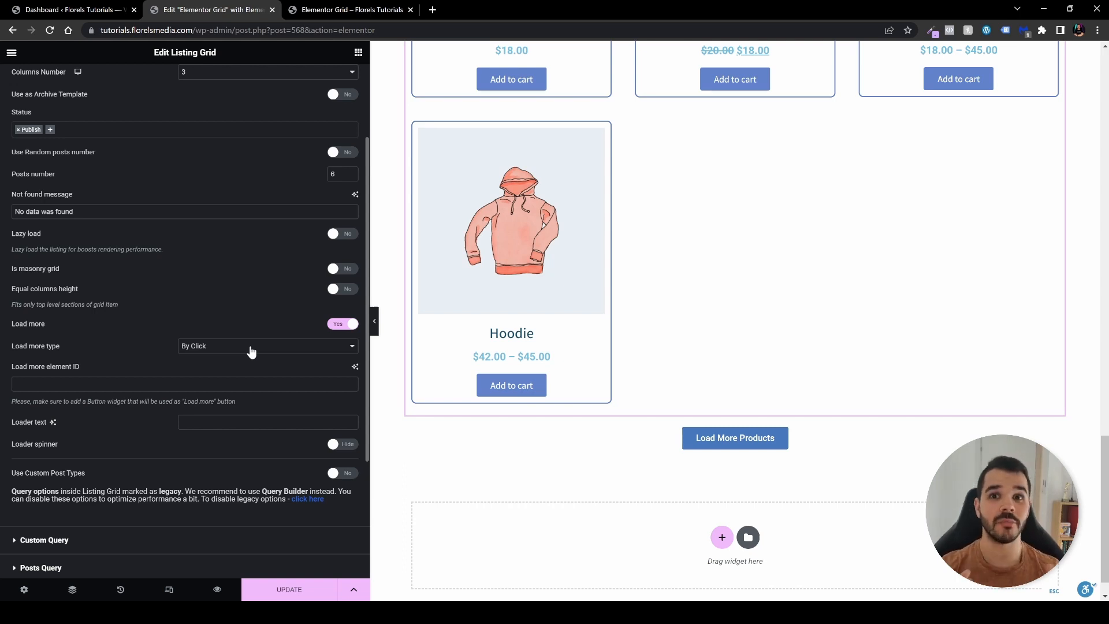
mouse_move(82, 378)
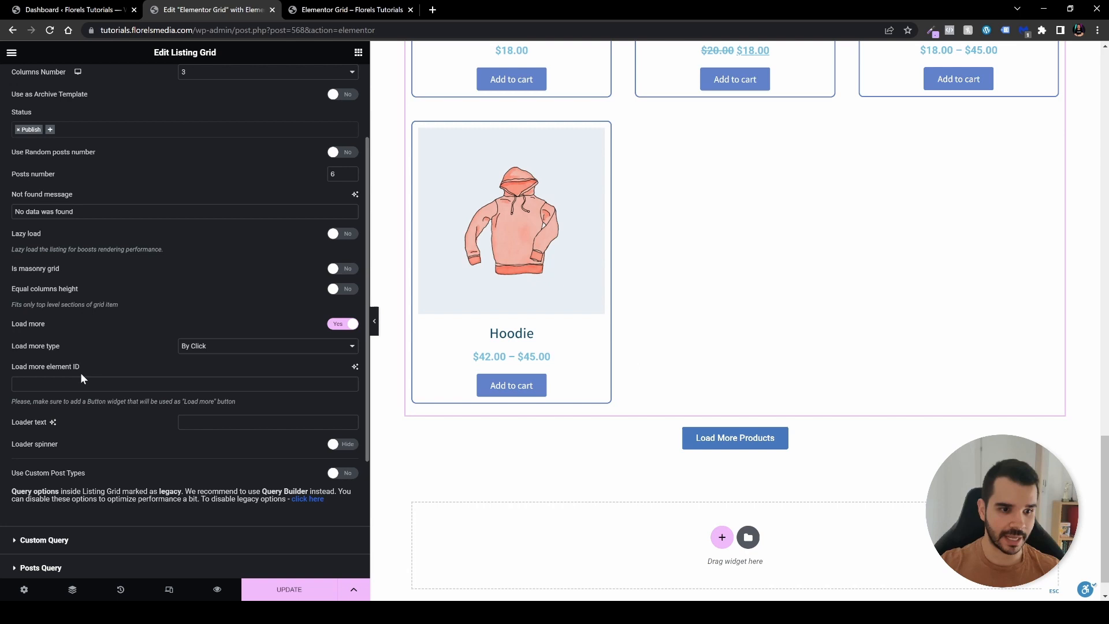
type("load_more_products")
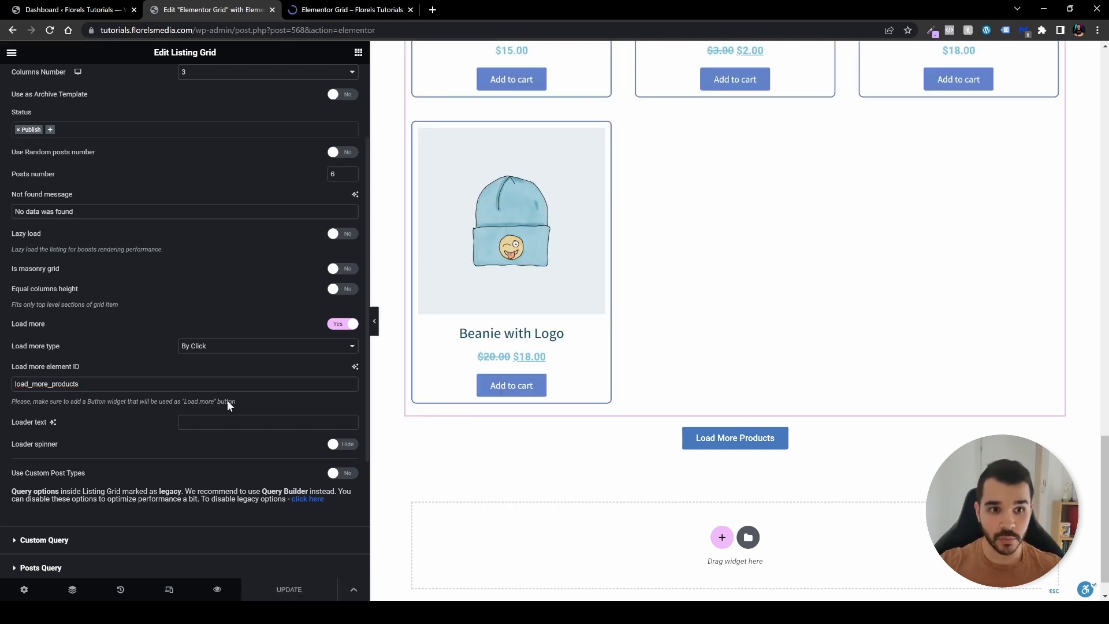
left_click(347, 10)
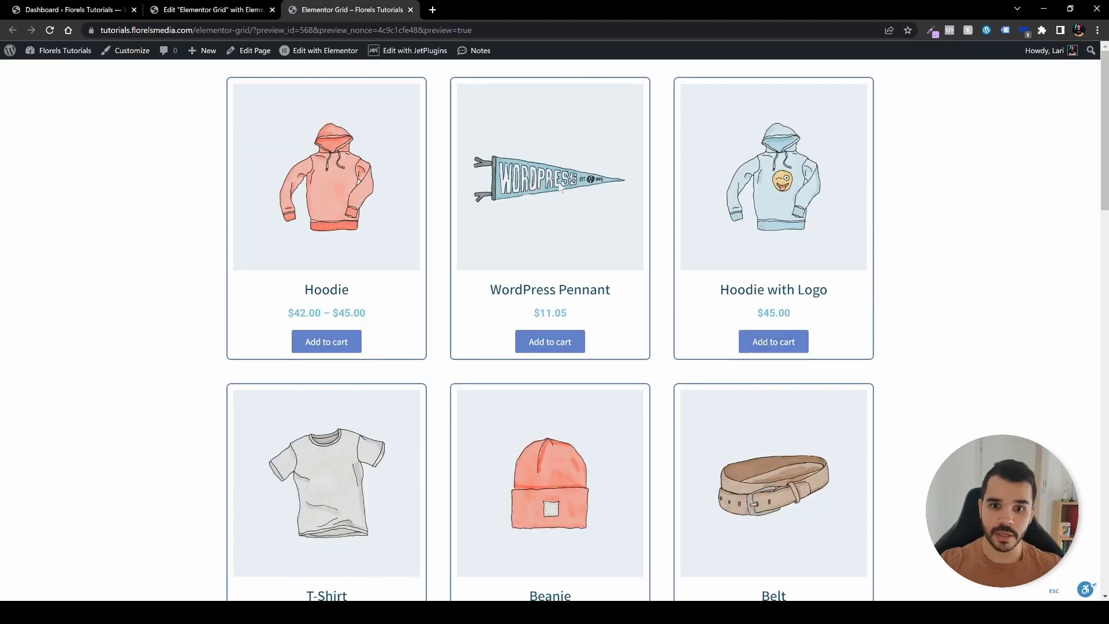
scroll("down", 3)
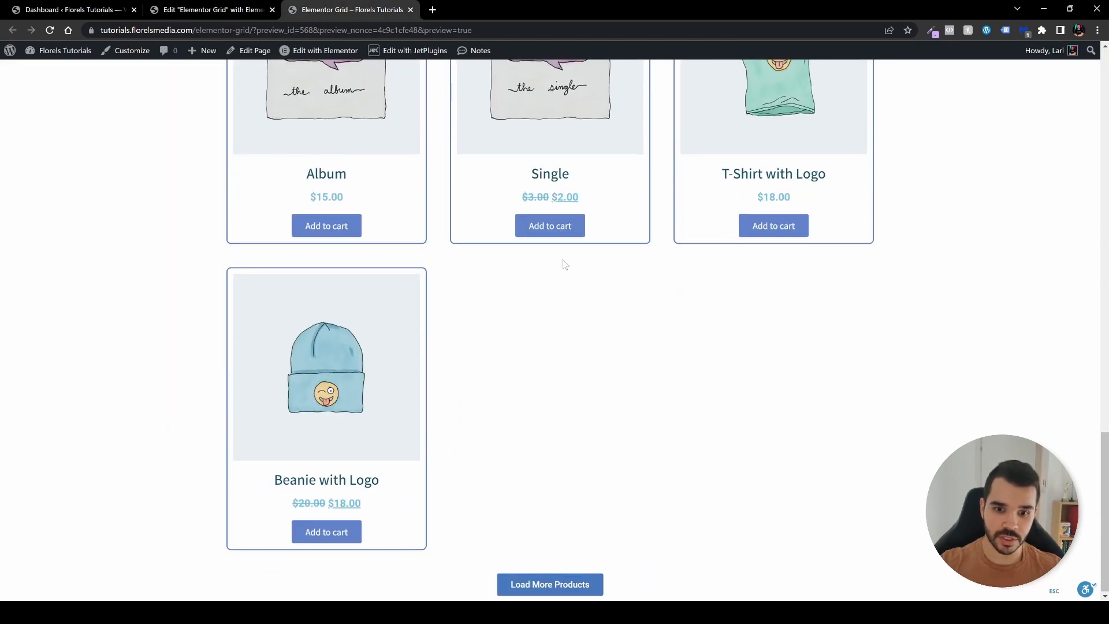
mouse_move(549, 584)
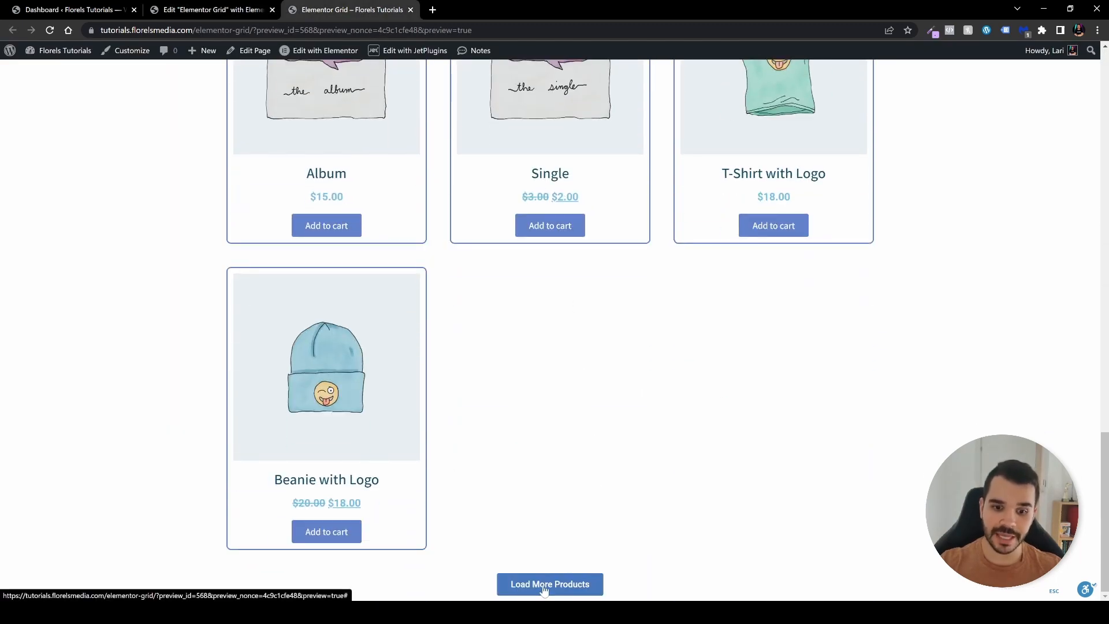
left_click(550, 583)
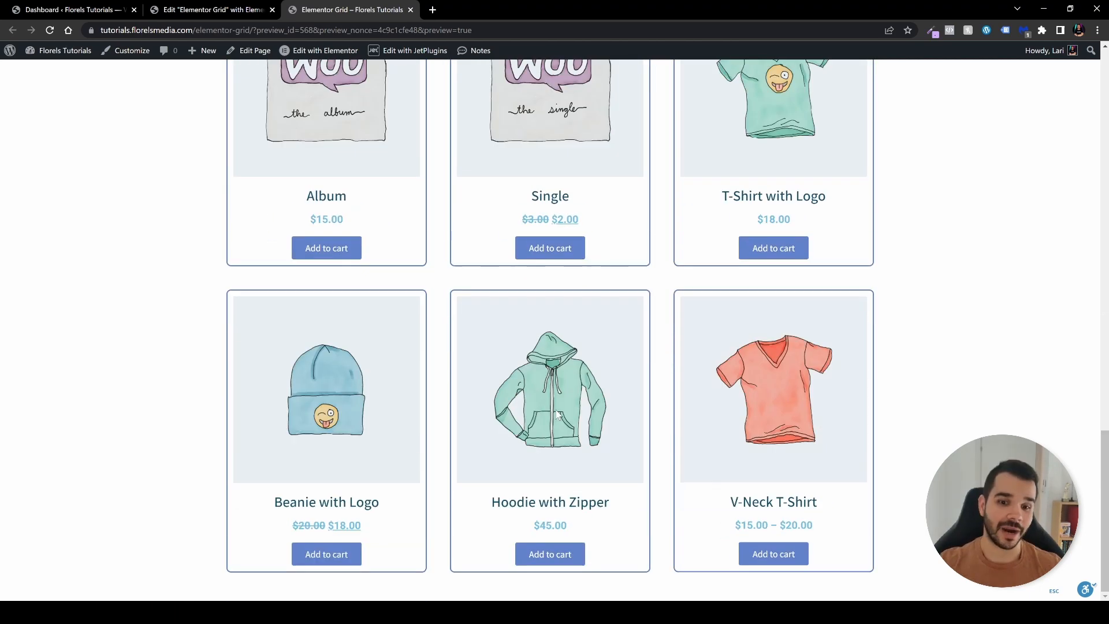
scroll("down", 3)
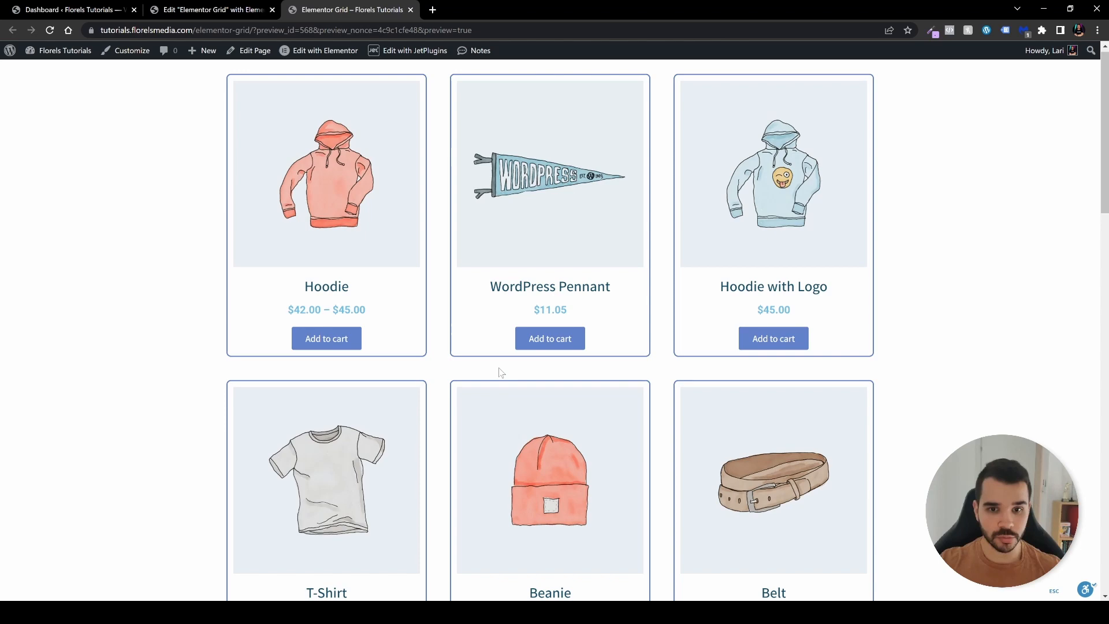
scroll("down", 3)
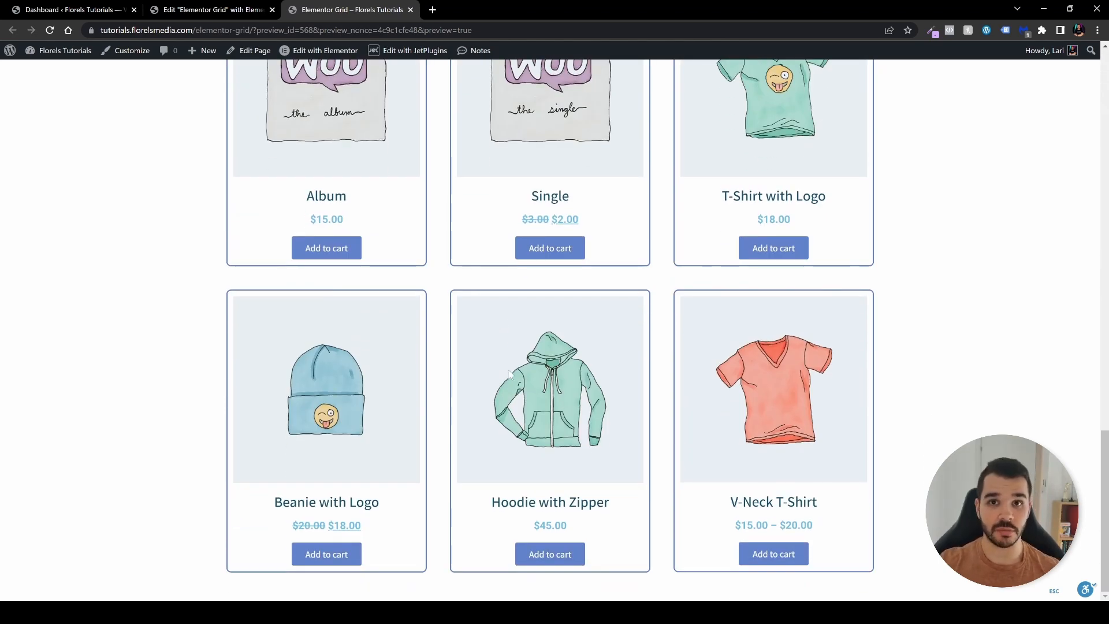
left_click(210, 9)
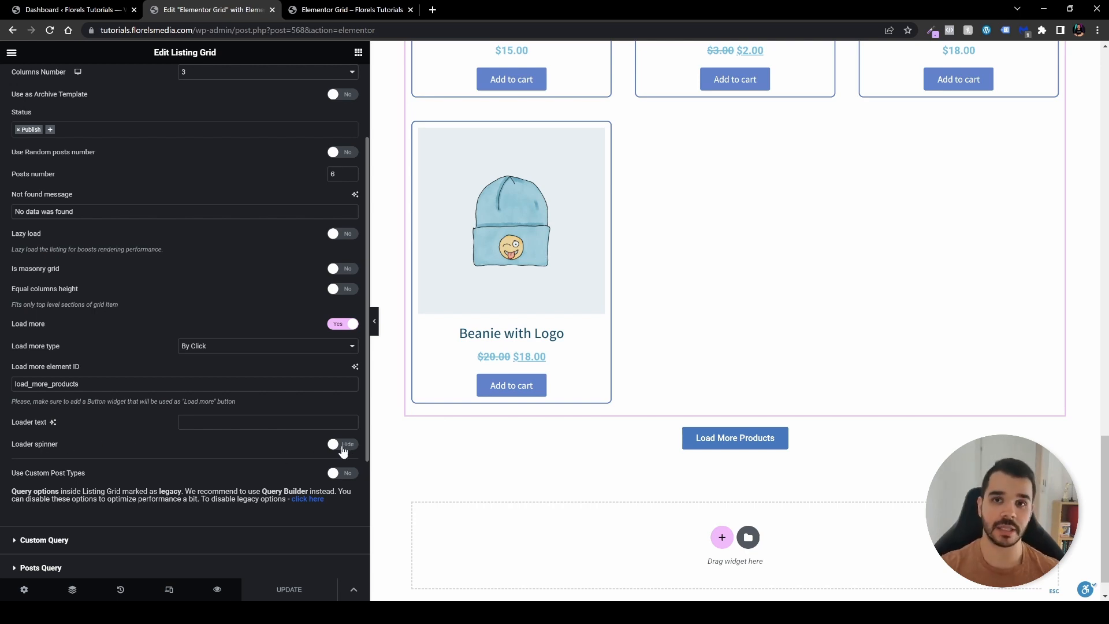
Show the loader spinner, type loader text 'Loading More Produ…', and switch to the live preview.
left_click(342, 446)
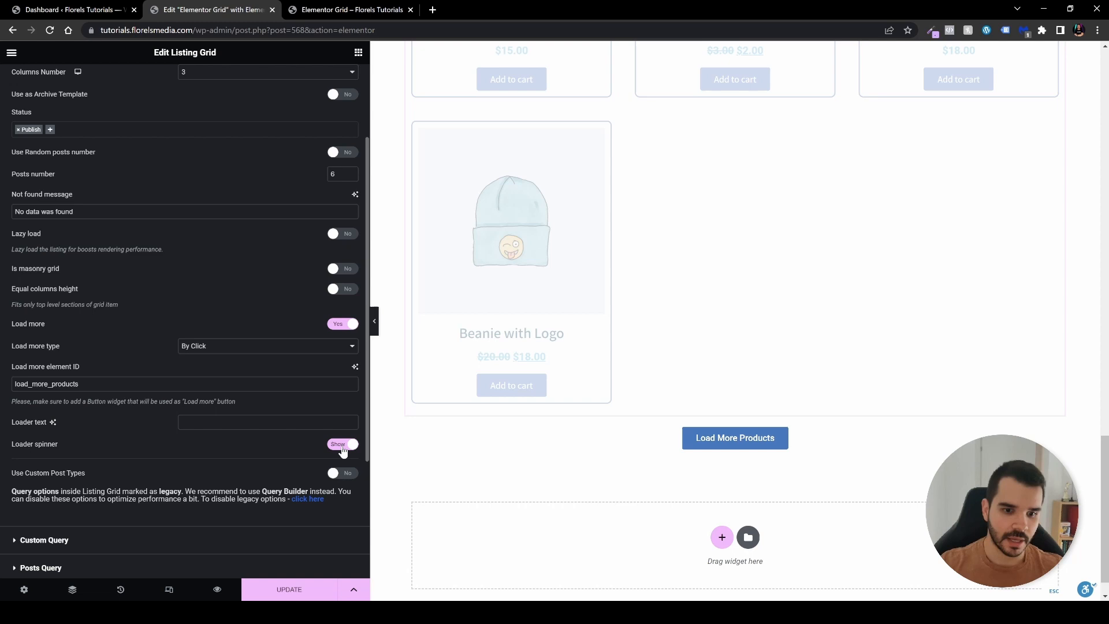
left_click(269, 422)
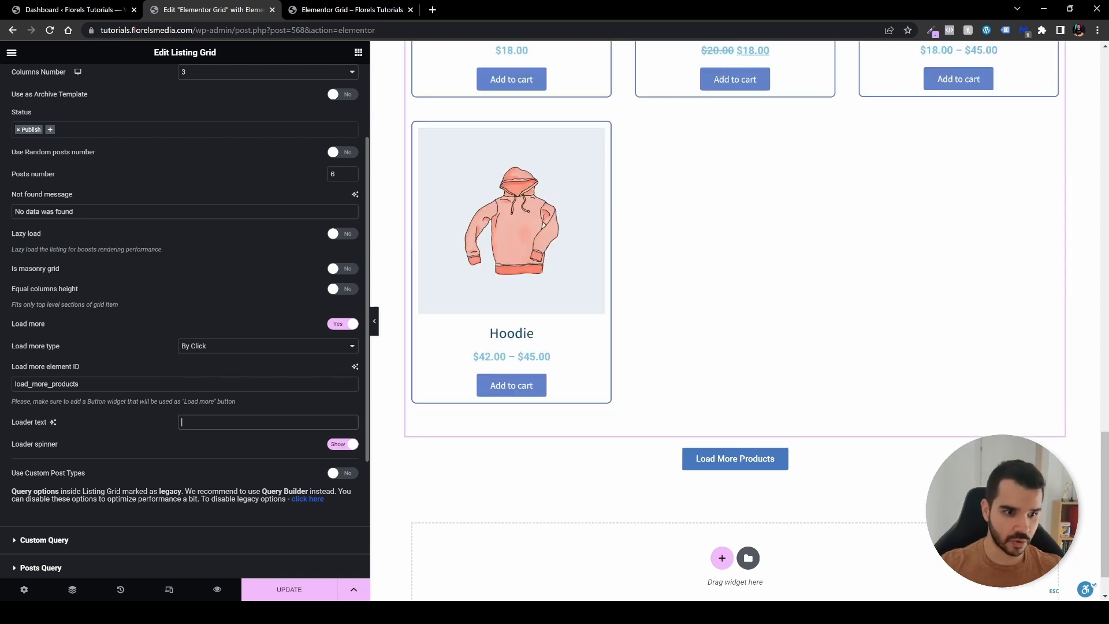
type("Loading More Produ")
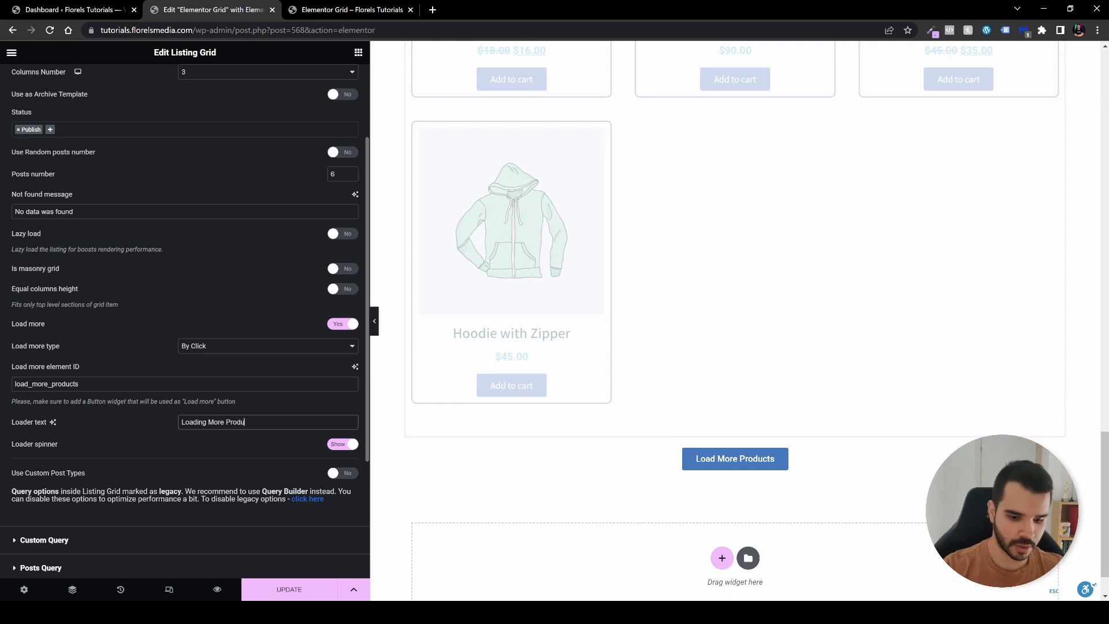
left_click(347, 9)
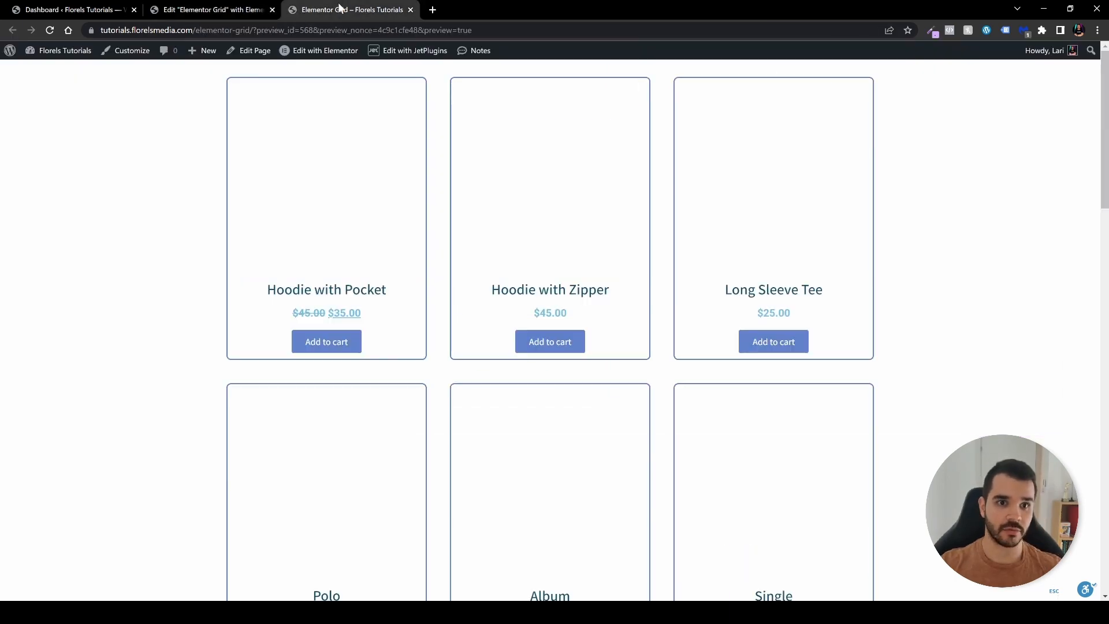
Scroll down the live page and load more products, adding Album and V-Neck T-Shirt.
scroll("down", 3)
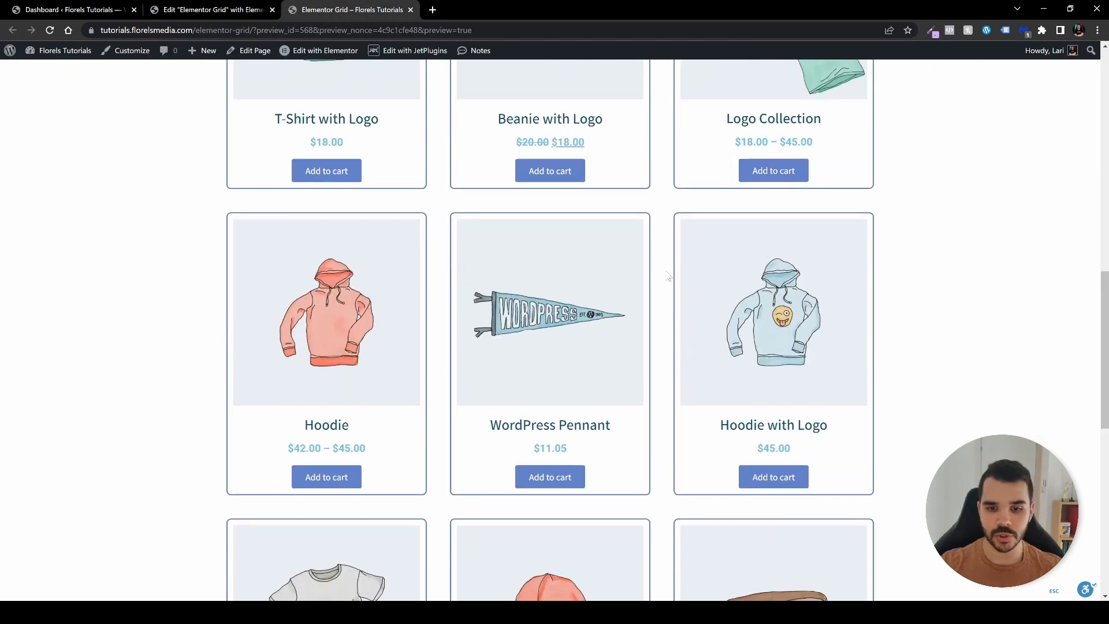
scroll("down", 3)
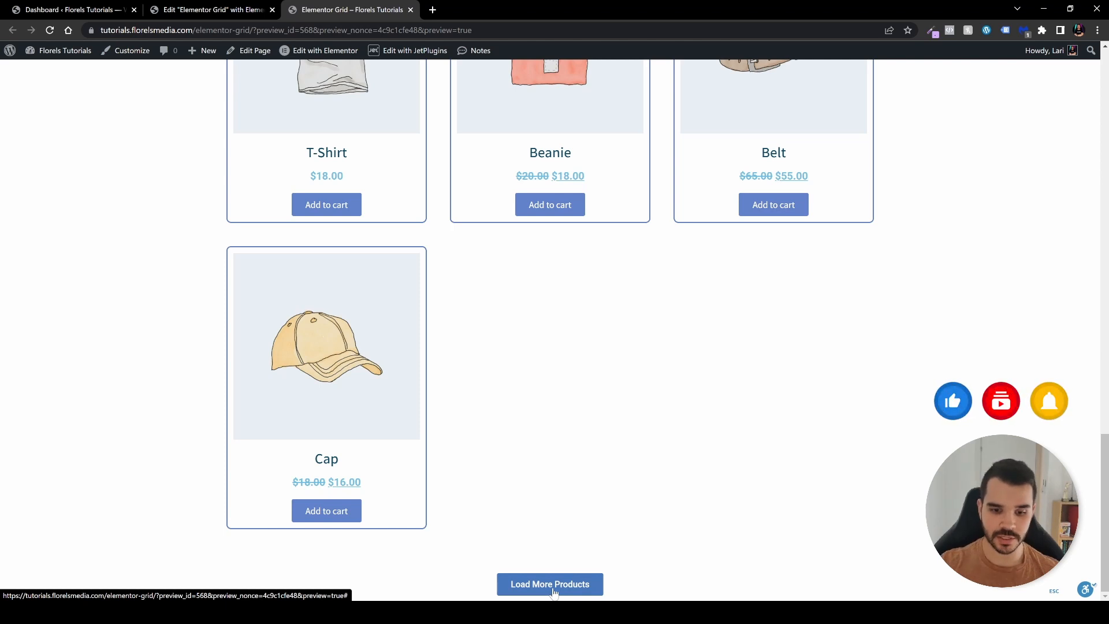
left_click(550, 583)
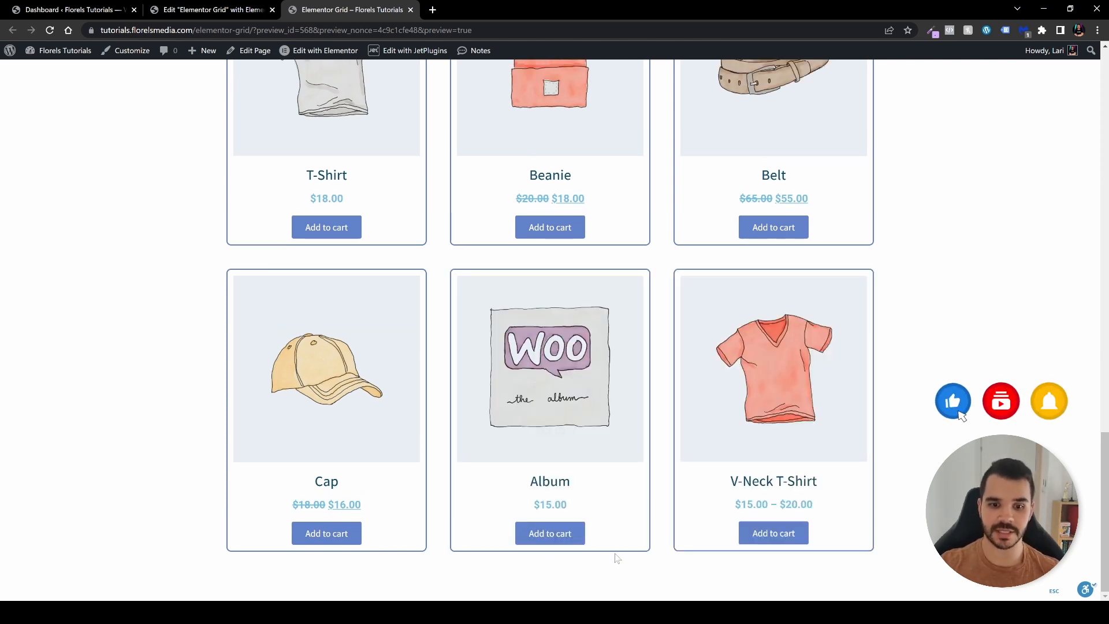